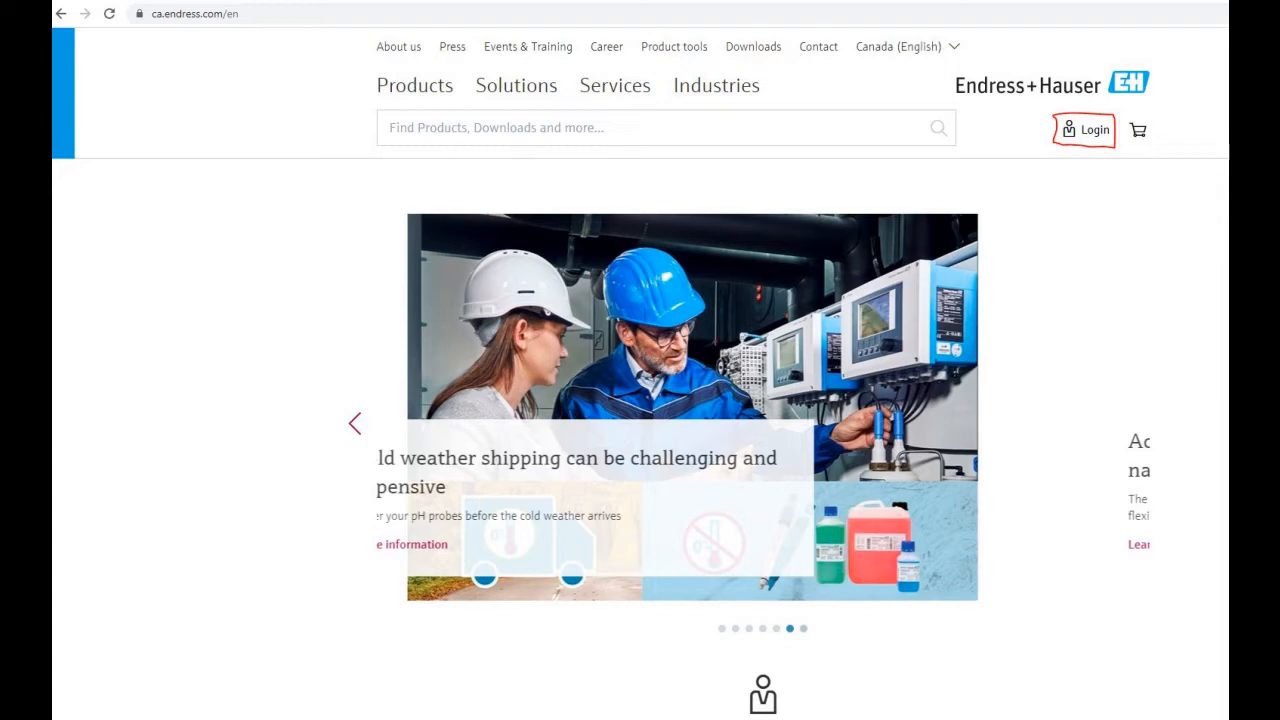
Step: Sign in to the Endress+Hauser account before searching for SFE100
left_click(1084, 130)
type("sfe100")
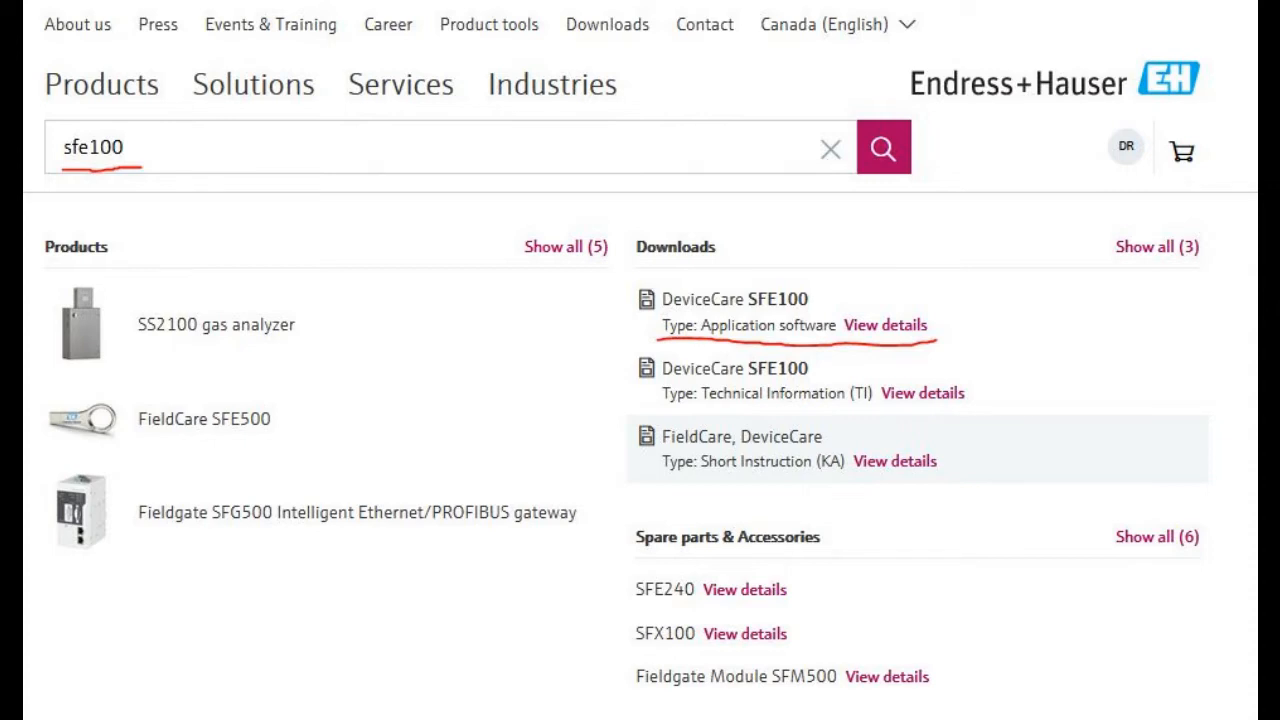
Step: View the DeviceCare SFE100 Application software details and request its download from the software portal
left_click(884, 324)
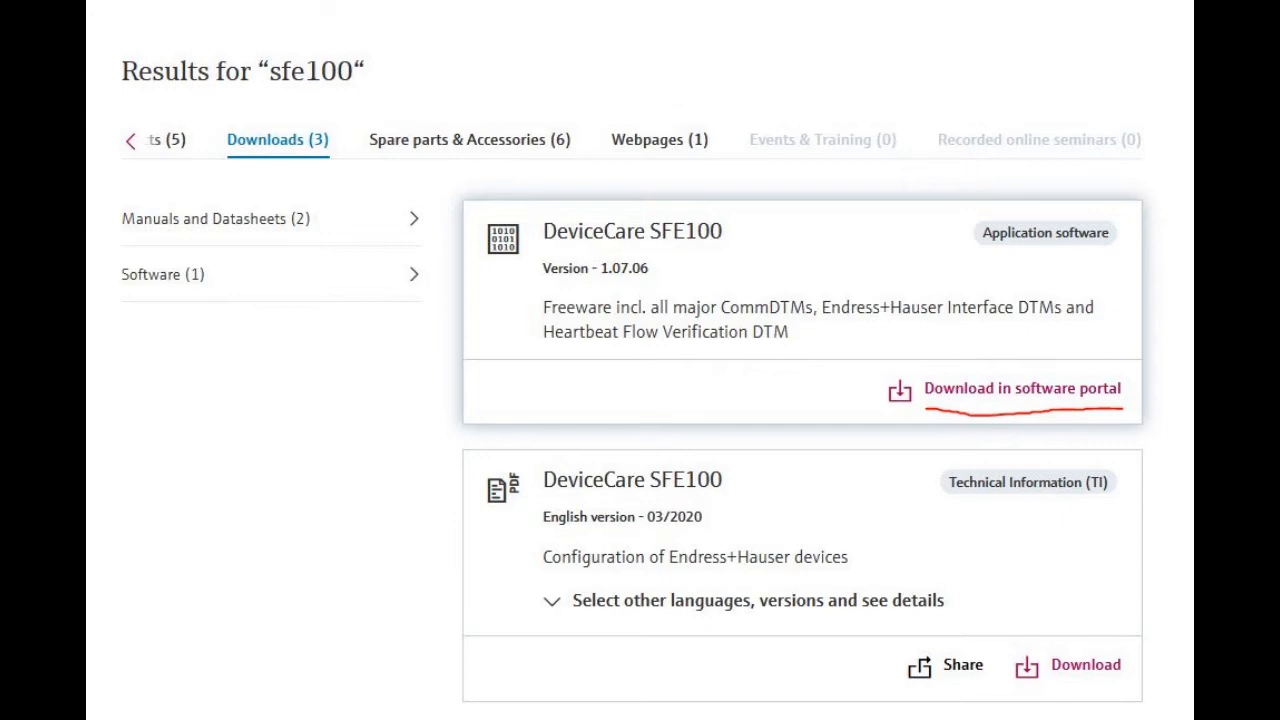
left_click(1022, 388)
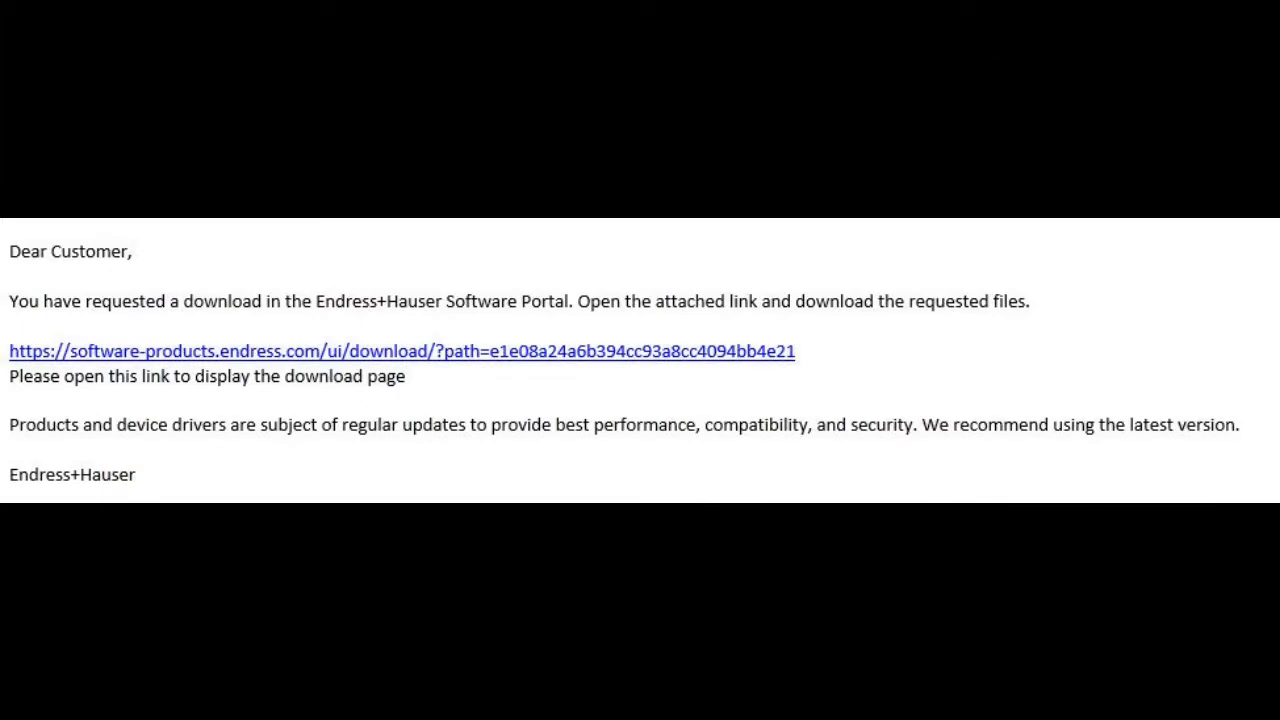
Step: Follow the emailed software-products.endress.com link to download the setup and DTM library files
left_click(400, 350)
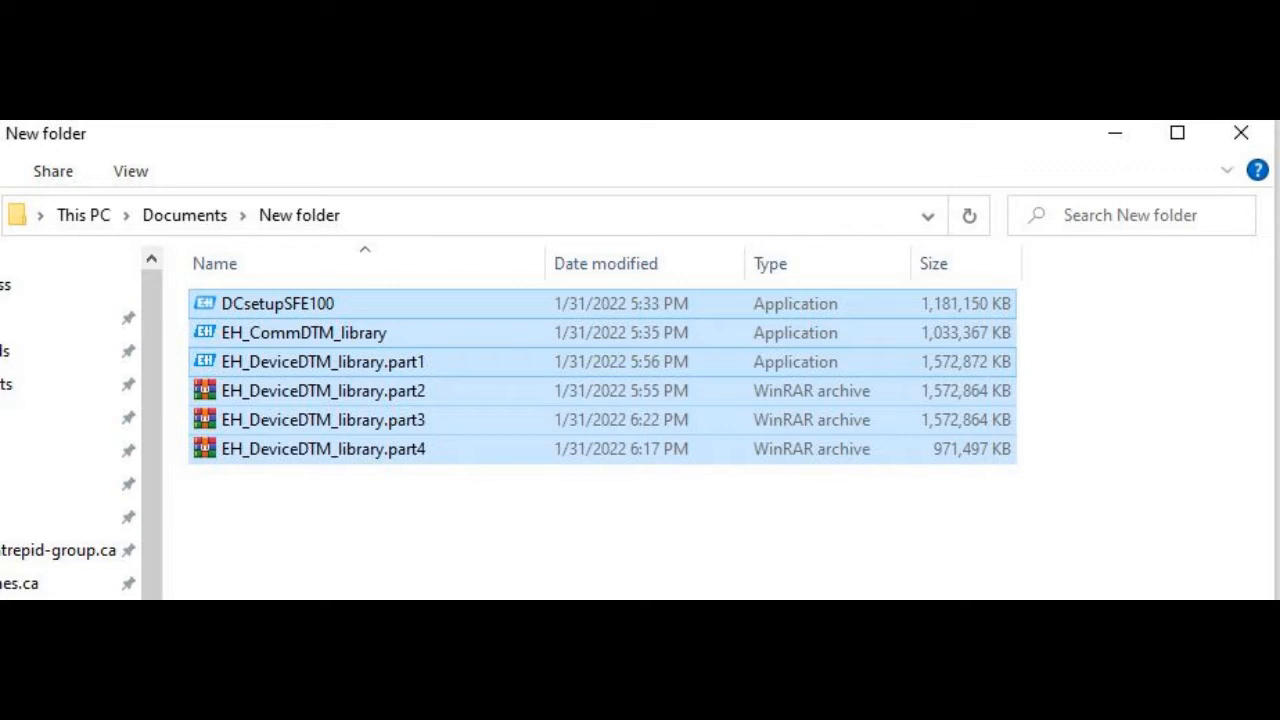
Step: Run DCsetupSFE100, accept the EULA and install to the default Program Files path with a desktop shortcut
double_click(278, 304)
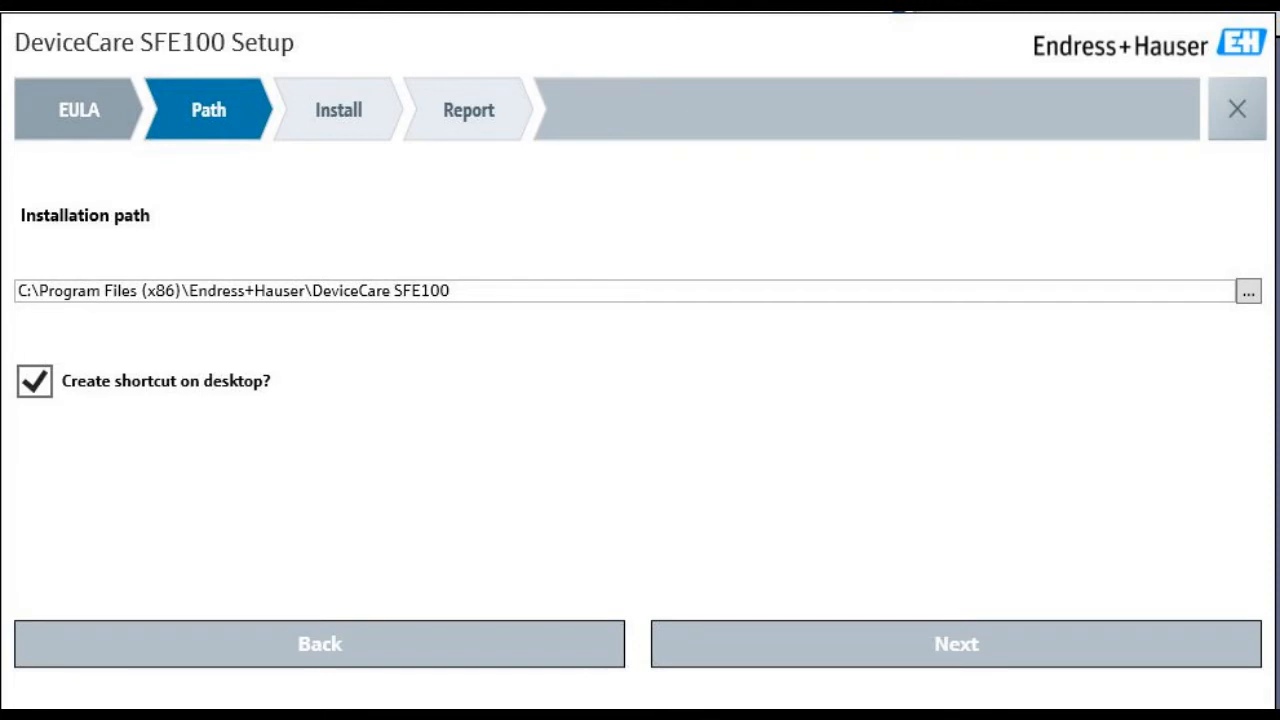
left_click(954, 644)
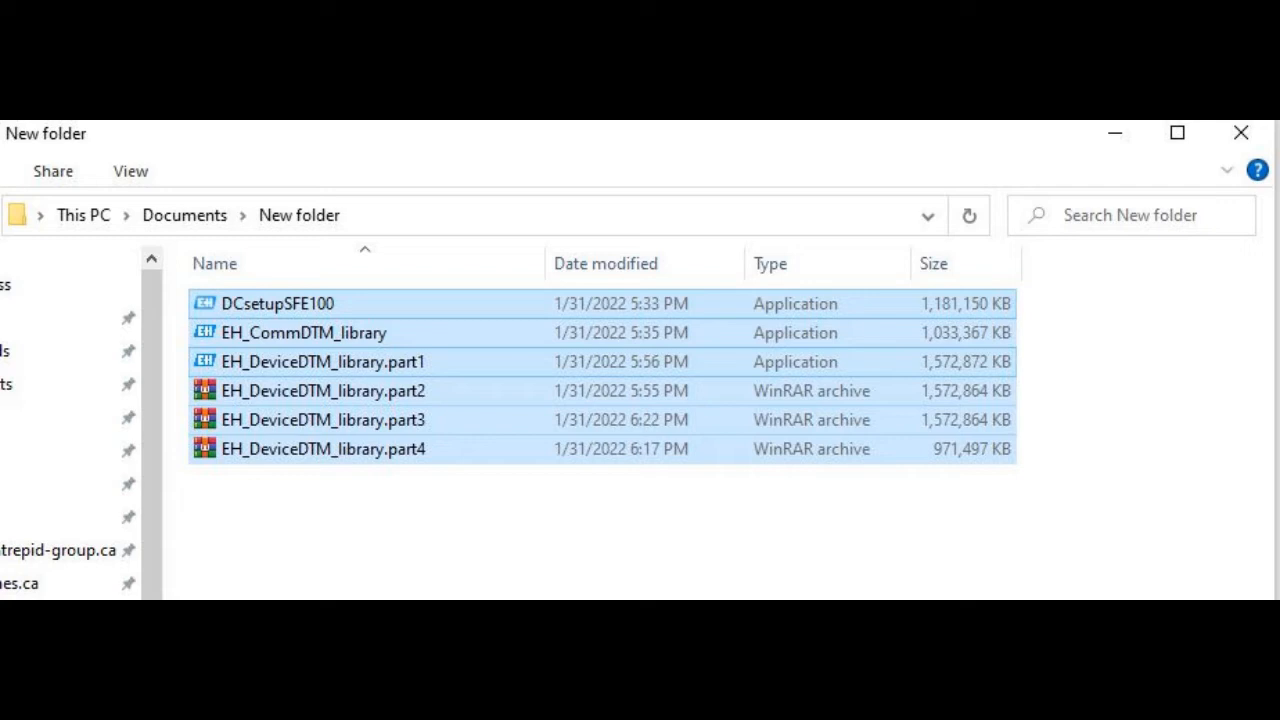
Step: Run EH_CommDTM_library and install the HART, PROFIBUS, Modbus and other CommDTMs
double_click(304, 332)
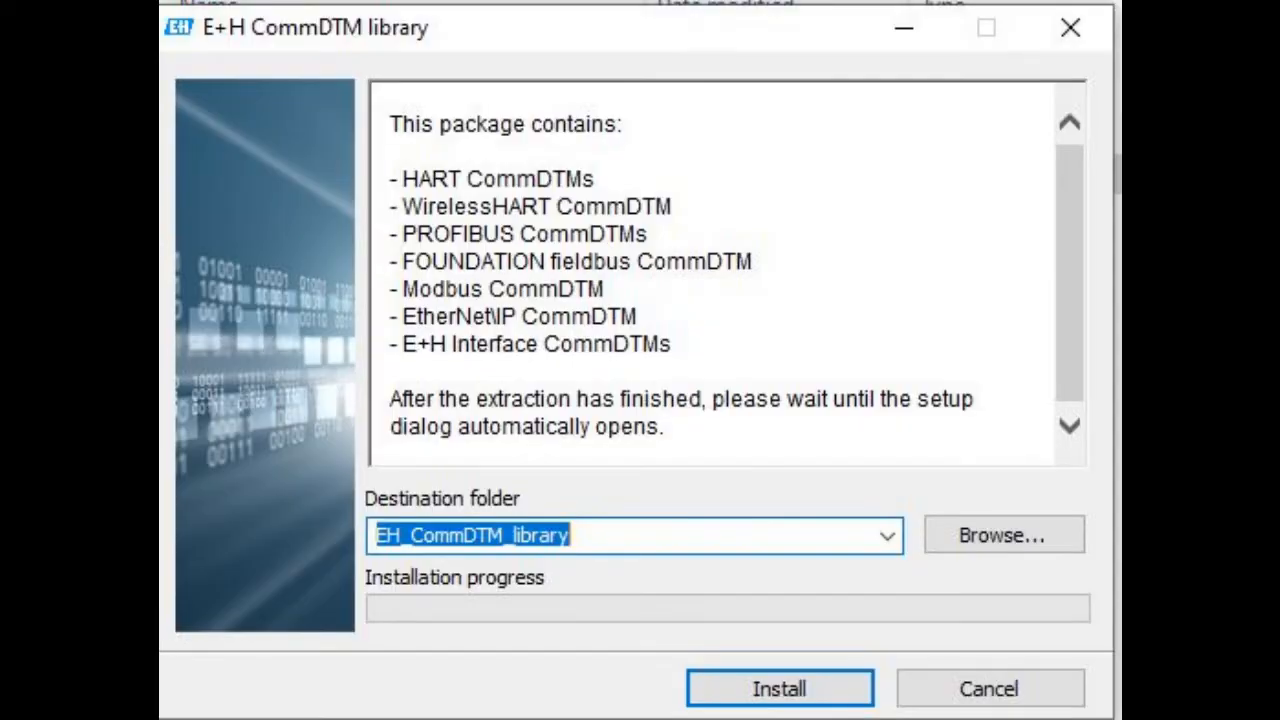
left_click(780, 688)
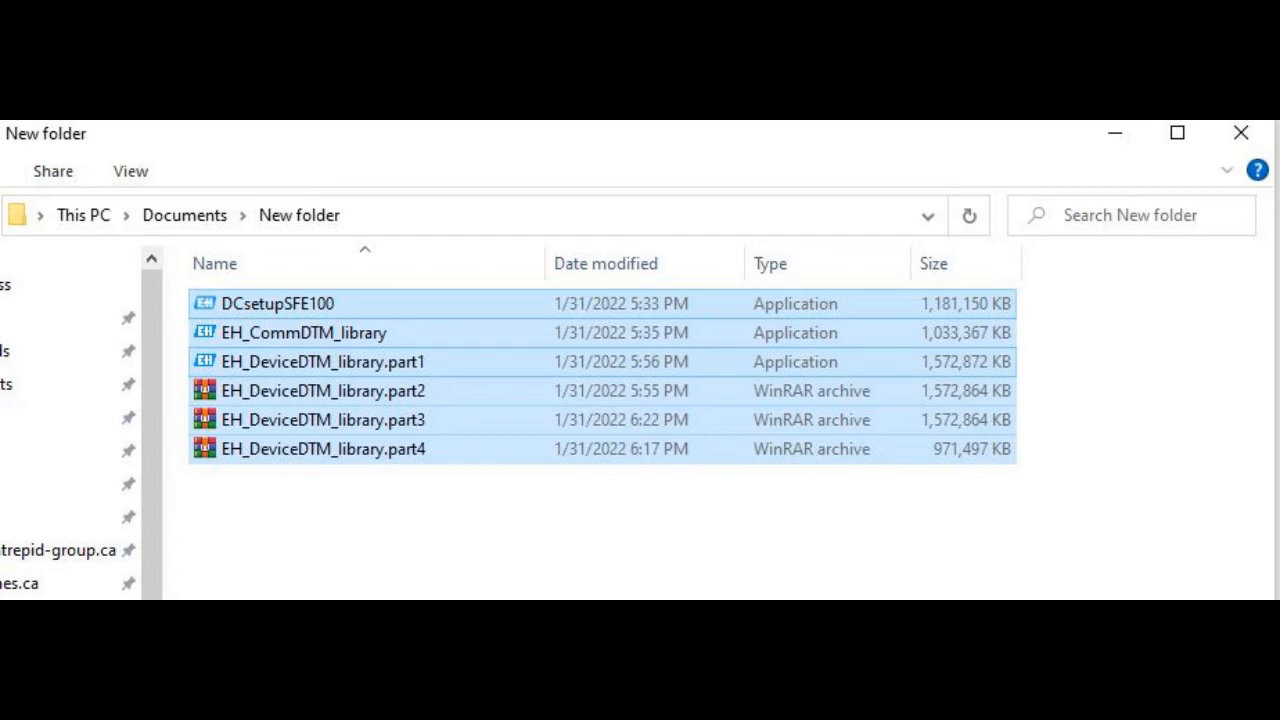
Step: Run EH_DeviceDTM_library.part1 and install the multi-part DeviceDTM library
double_click(322, 360)
type("device")
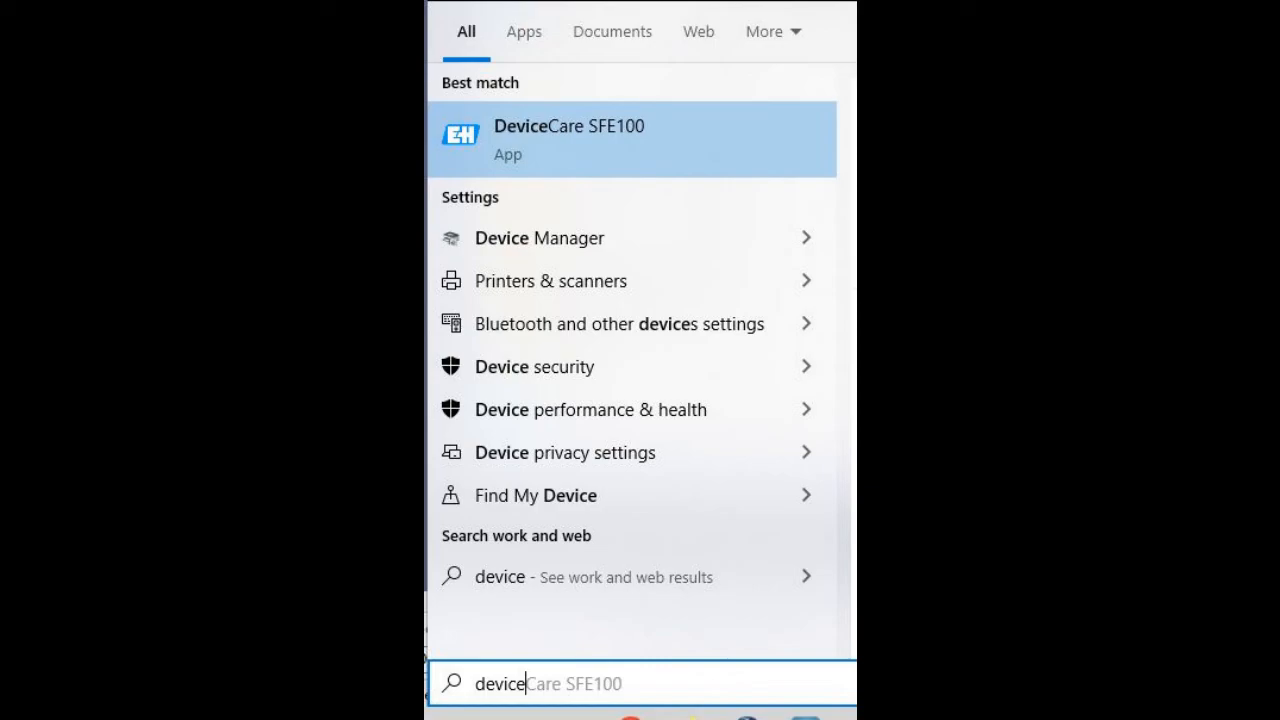
Step: Launch DeviceCare SFE100 from Windows search and reach the DTM Catalog via the main menu
left_click(630, 138)
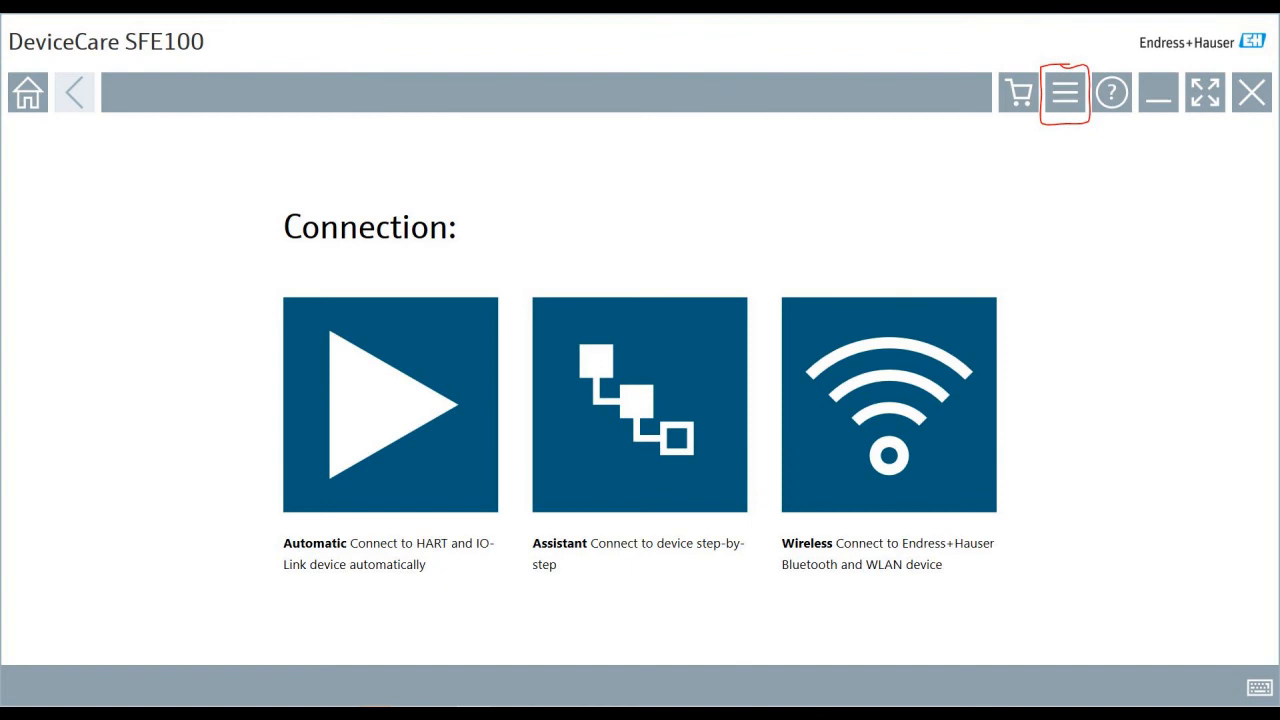
left_click(1064, 94)
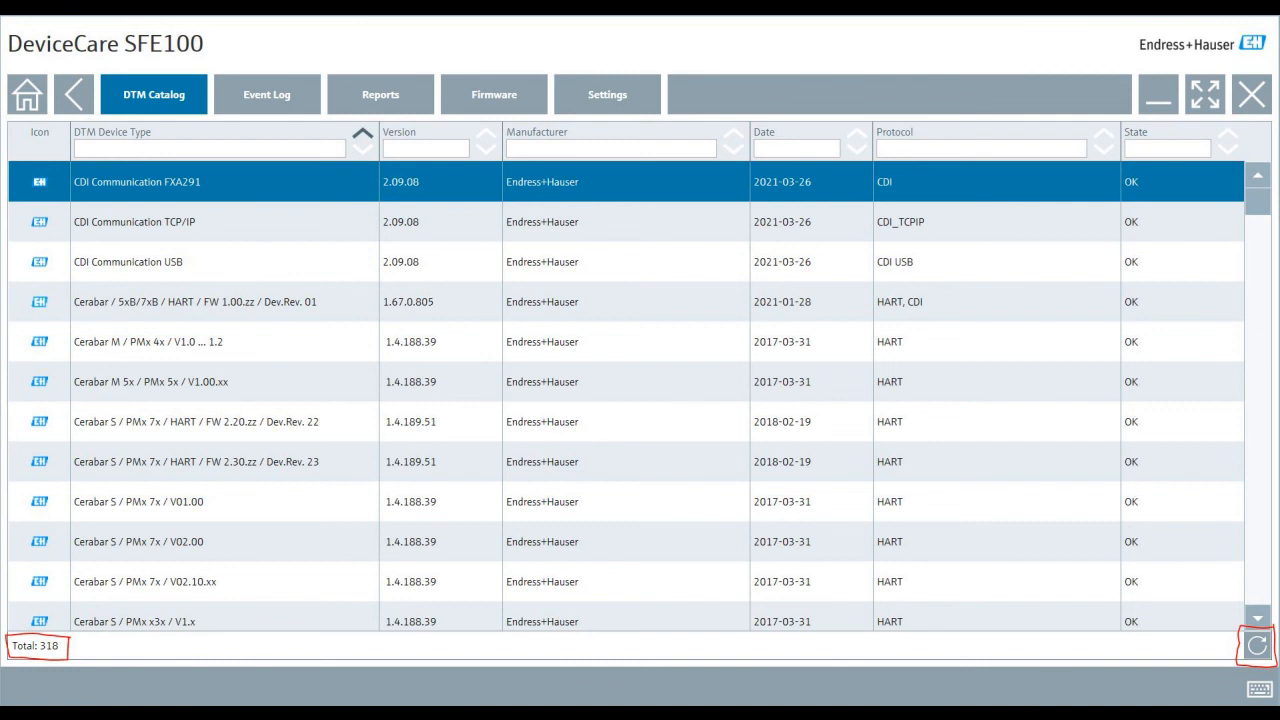
Step: Refresh the DTM Catalog, which still totals 318 DTMs
left_click(1256, 644)
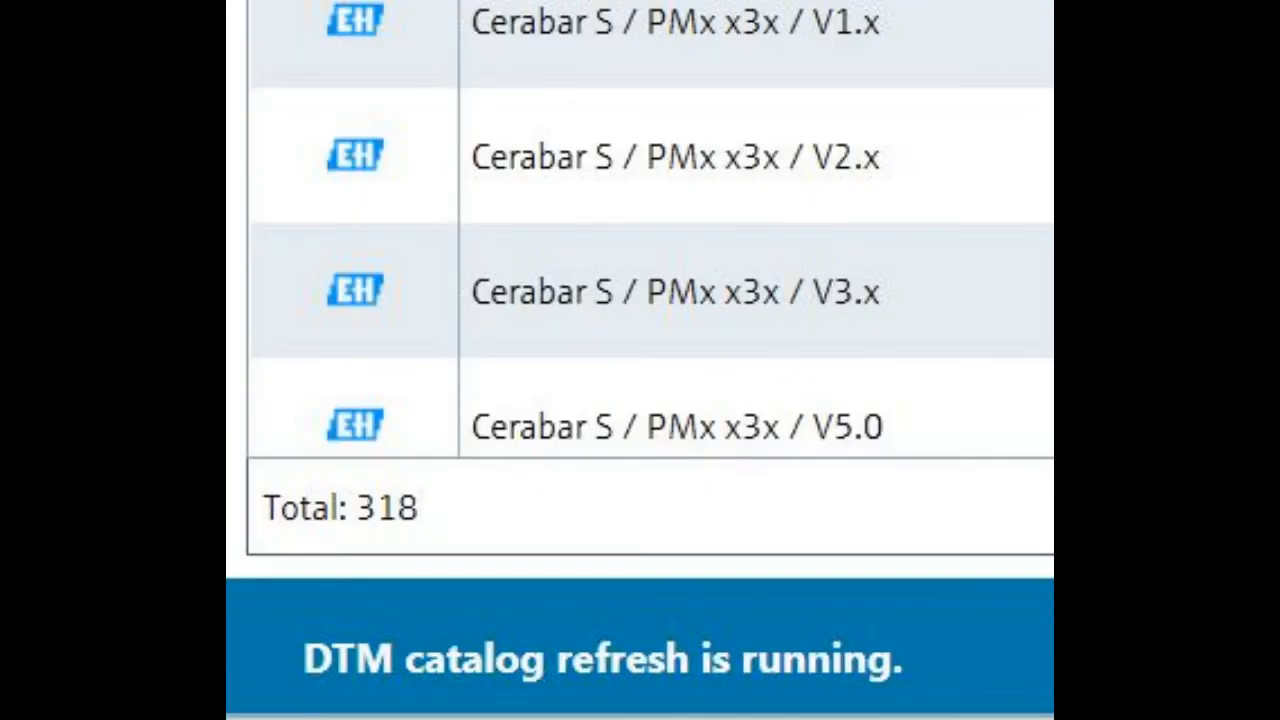